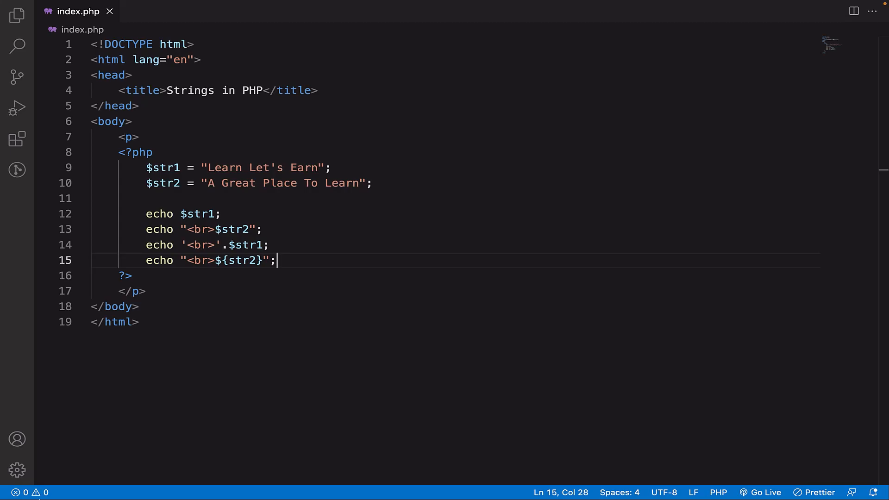
mouse_move(199, 182)
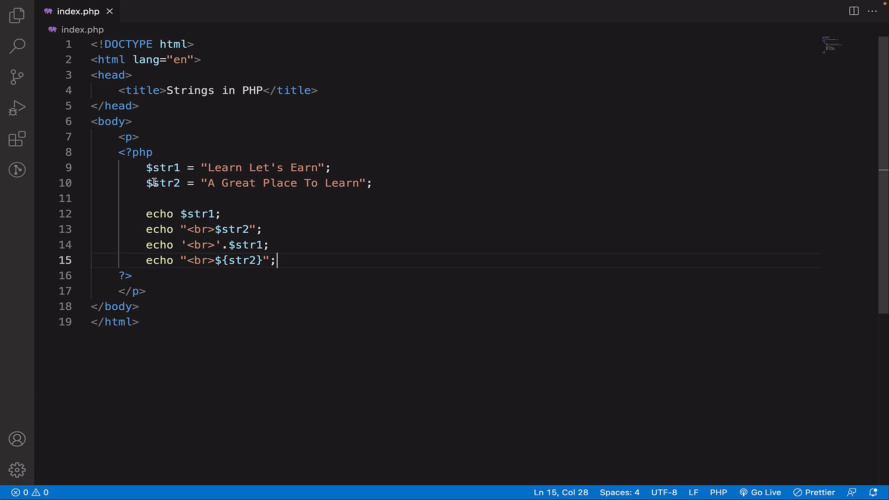
mouse_move(237, 173)
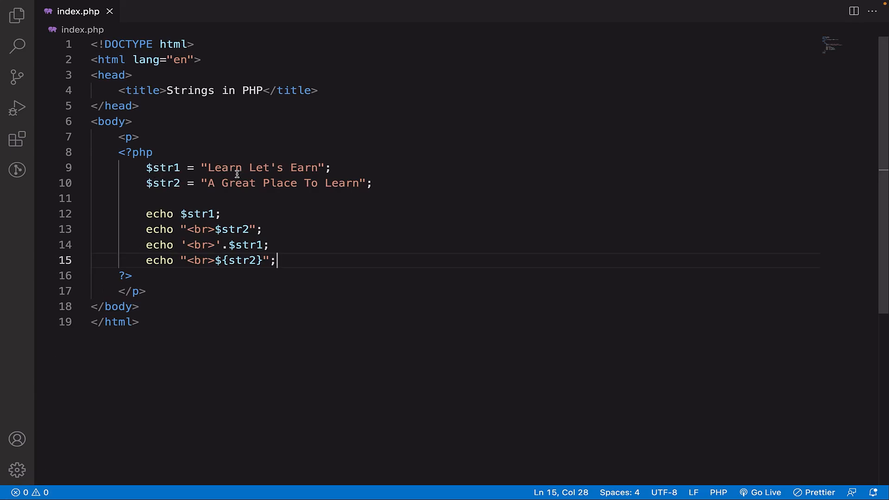
mouse_move(308, 190)
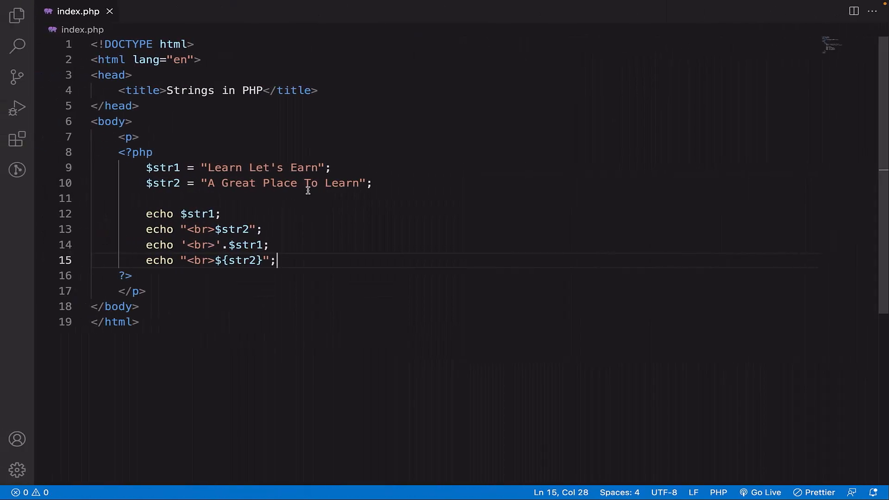
- Switch the $str1 and $str2 values to single quotes and save index.php
left_click(207, 183)
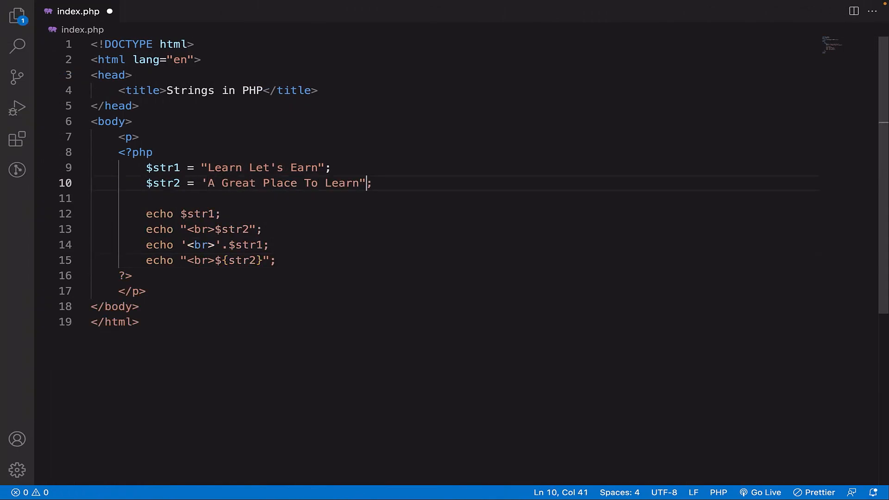
type("'")
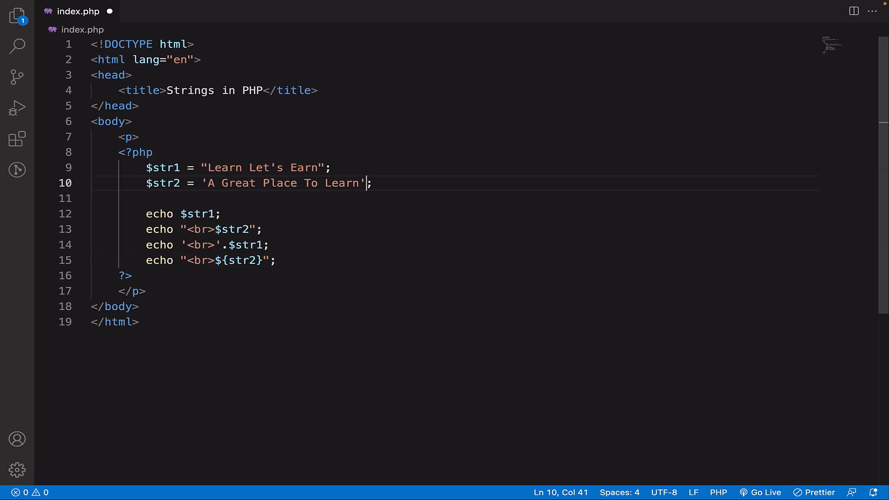
key("Ctrl+s")
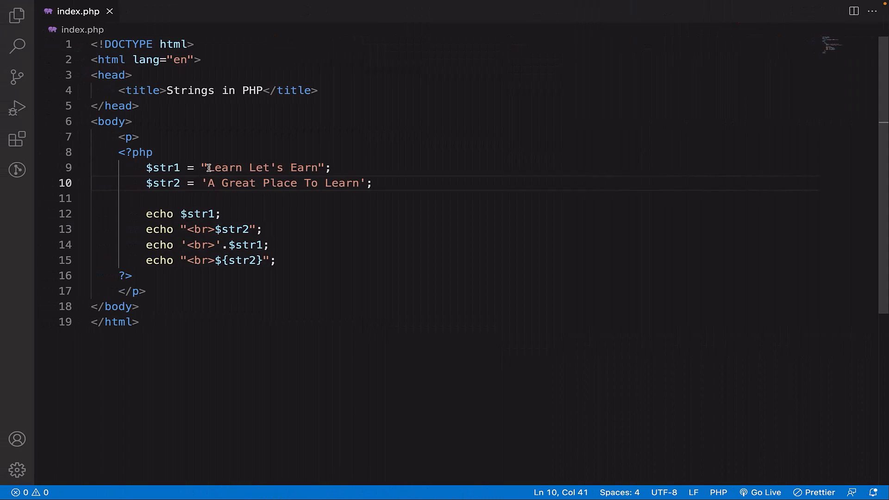
key("Backspace")
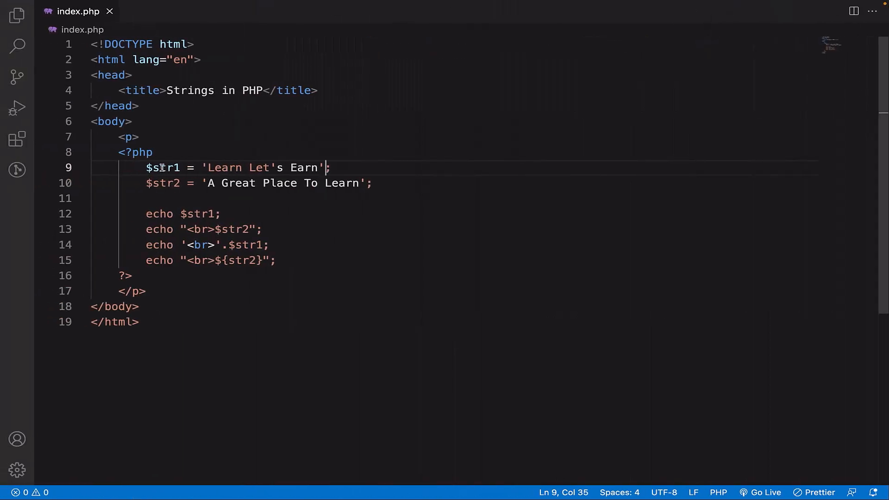
mouse_move(237, 163)
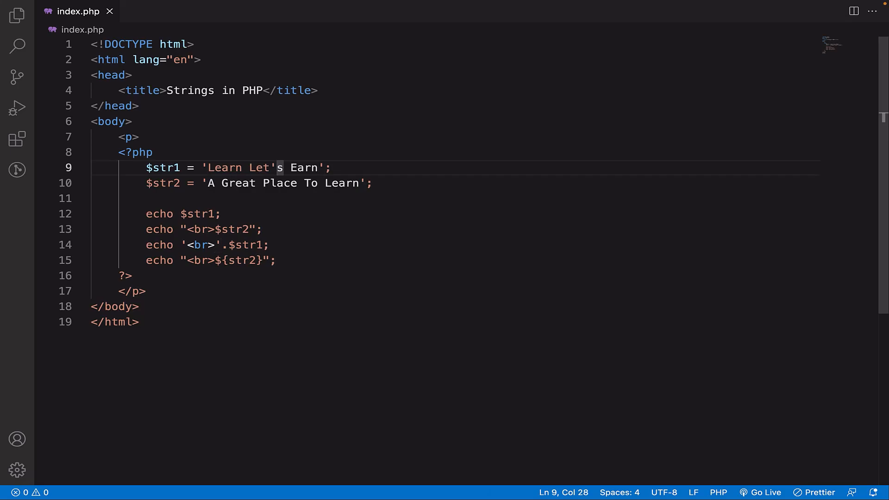
- Insert a backslash before the apostrophe so $str1 reads 'Learn Let\'s Earn'
left_click_drag(278, 167, 318, 167)
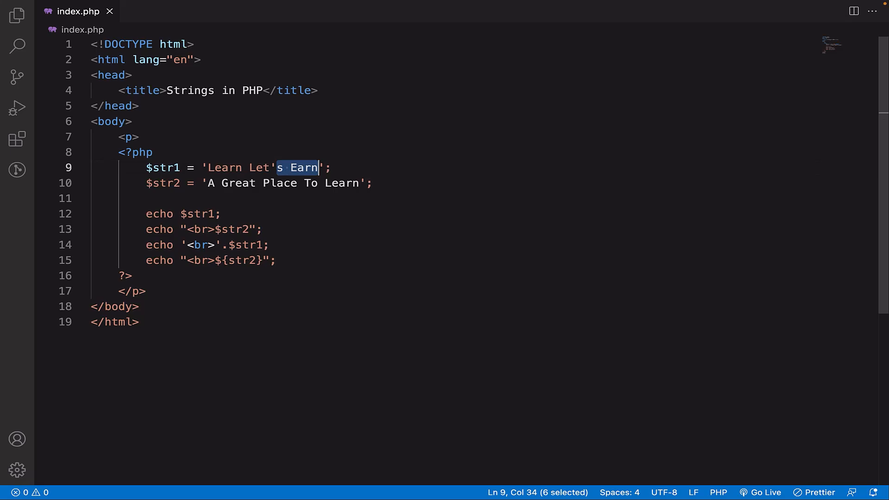
left_click(278, 168)
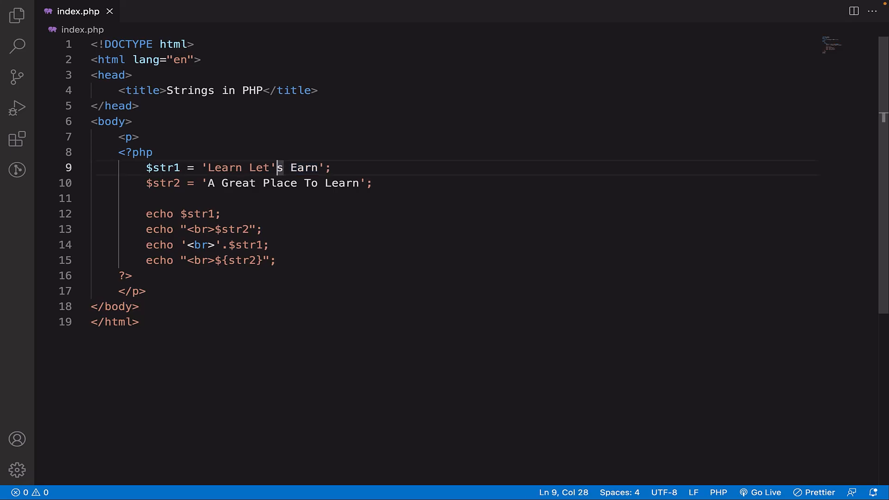
double_click(260, 168)
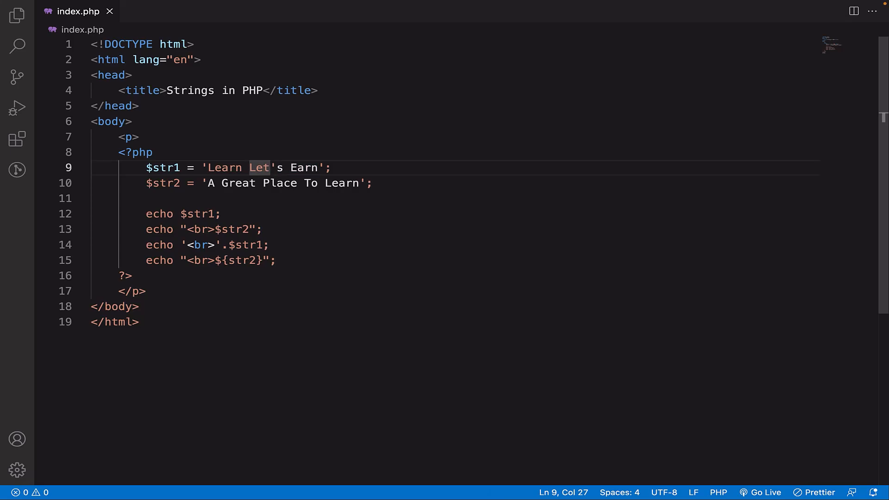
type("\\")
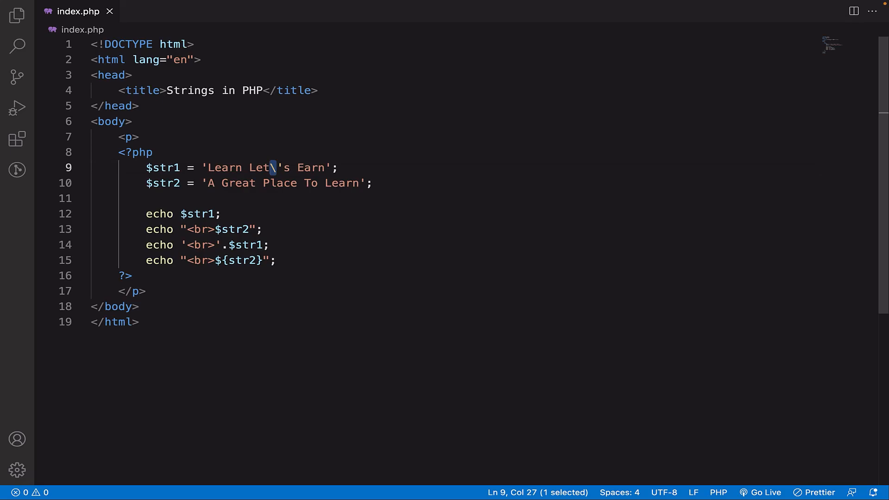
mouse_move(252, 229)
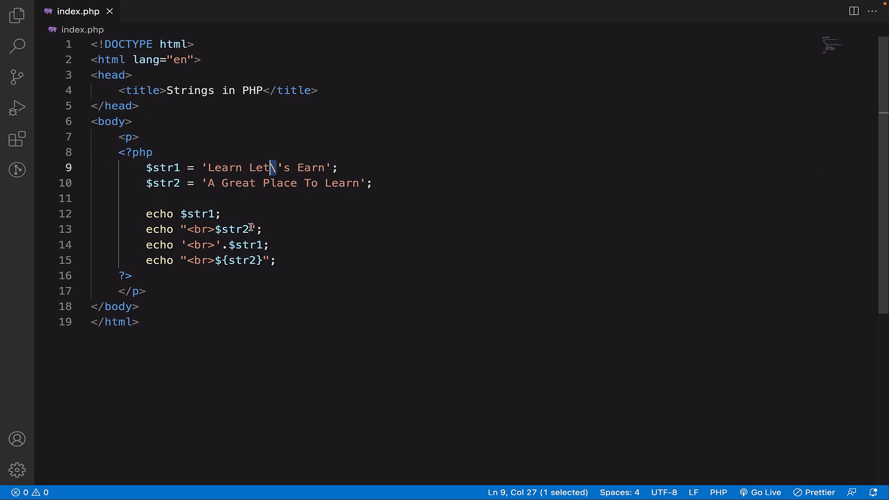
- Highlight the four echo statements, then the third echo line on line 14
left_click_drag(146, 214, 277, 260)
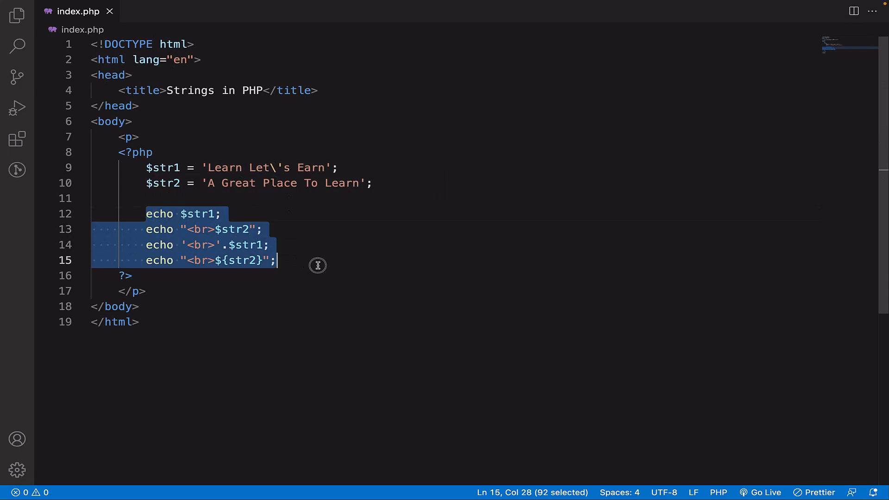
mouse_move(333, 265)
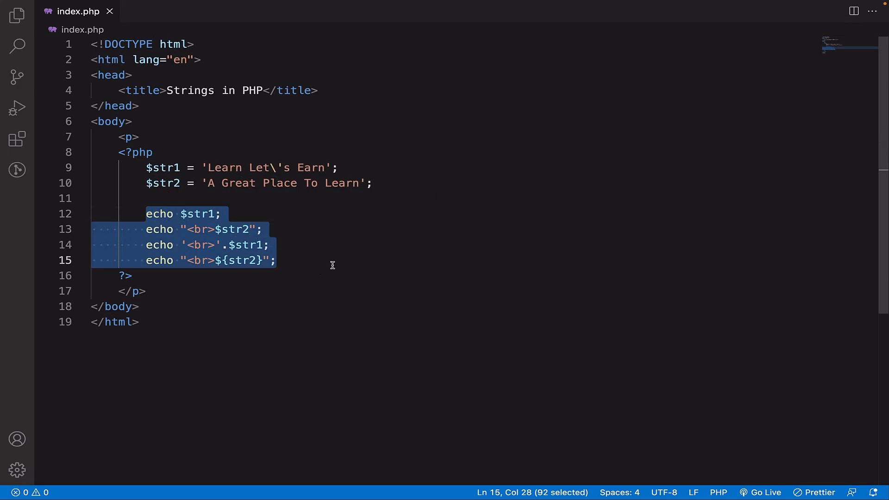
left_click(146, 214)
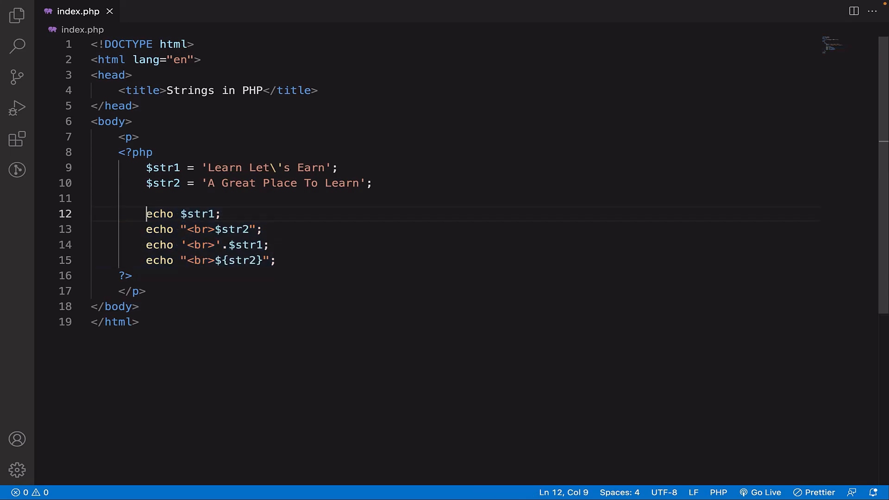
left_click_drag(145, 213, 222, 213)
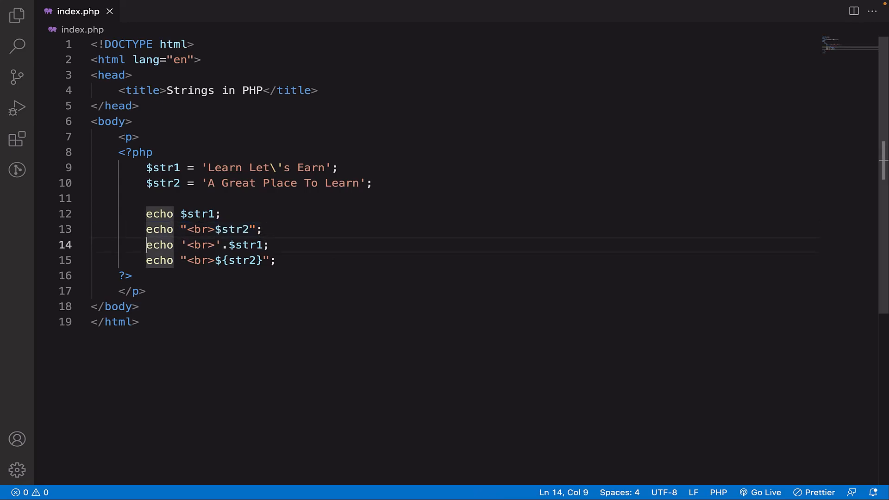
left_click_drag(146, 244, 269, 245)
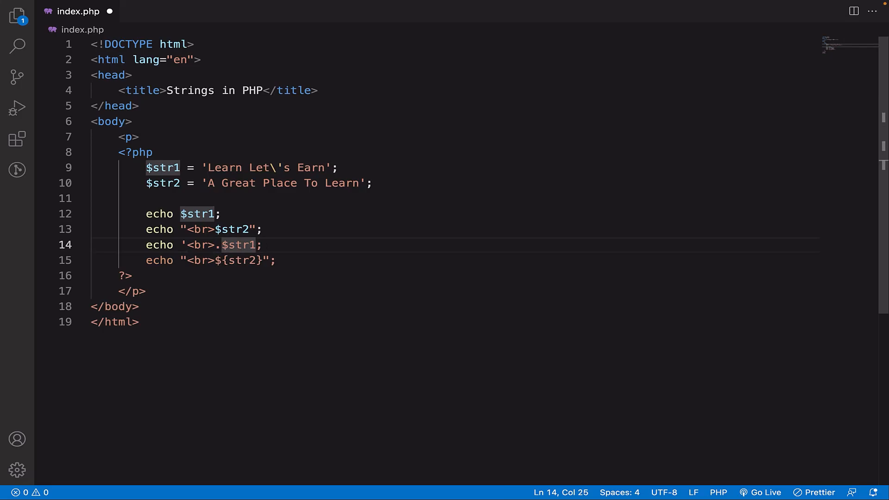
- Restore line 14 to echo '<br>'.$str1; by retyping the quote and dot
key("Backspace")
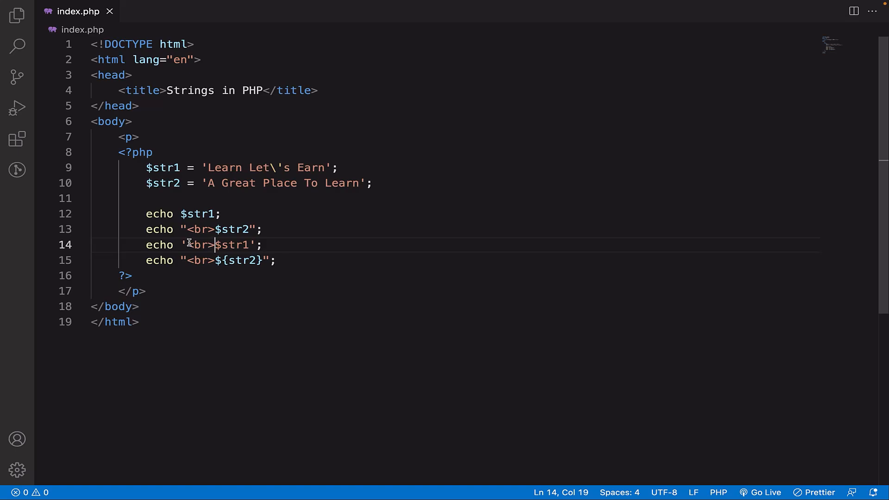
type("'")
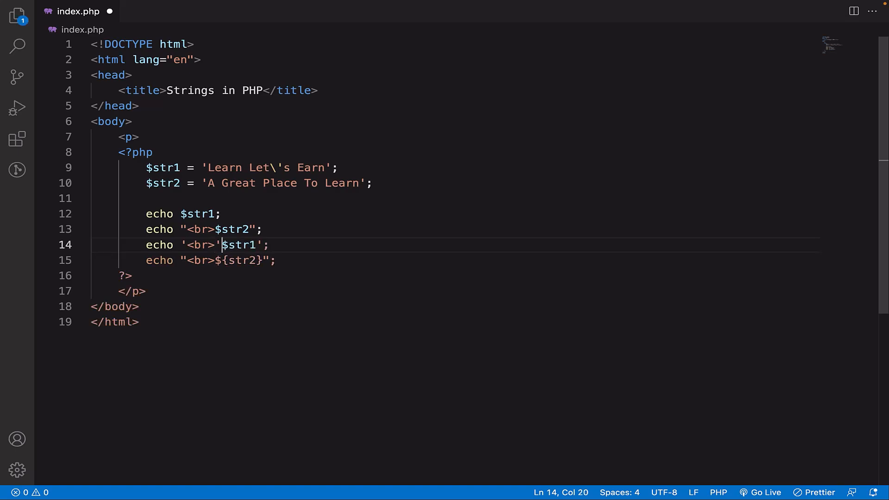
type(".")
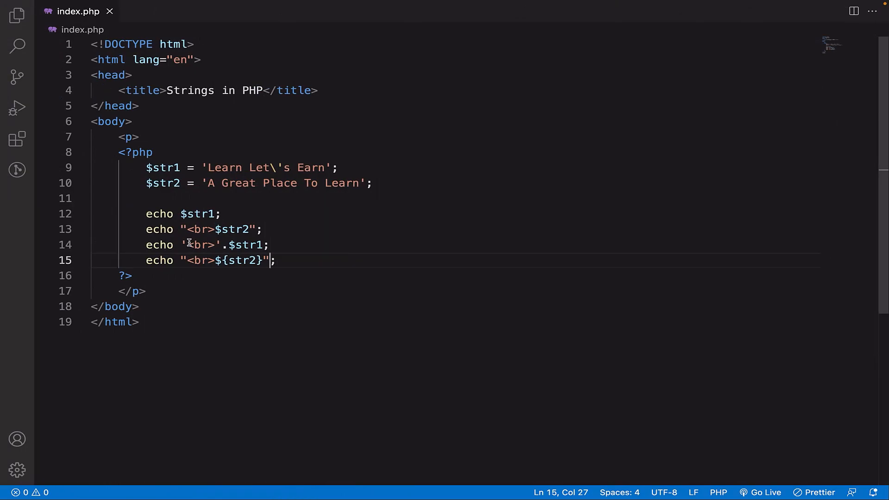
- Add the line echo "<br>".strlen($str1); after the last echo
key("Enter")
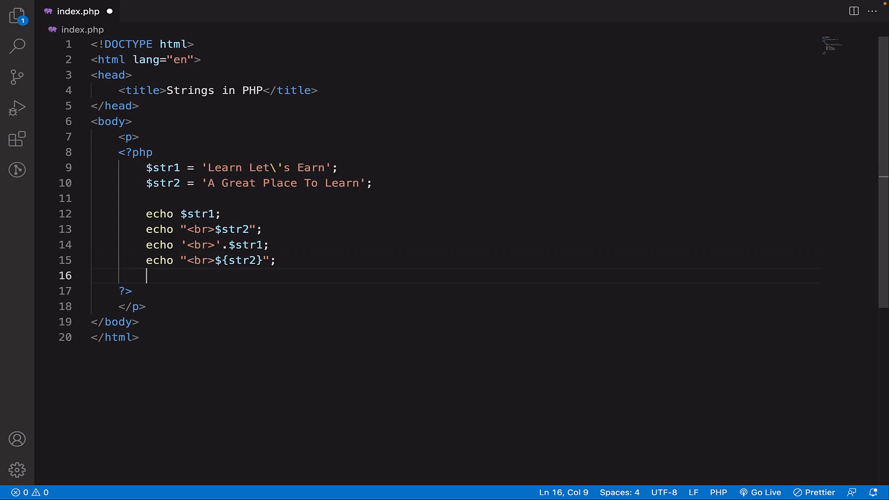
type("echo \"<b")
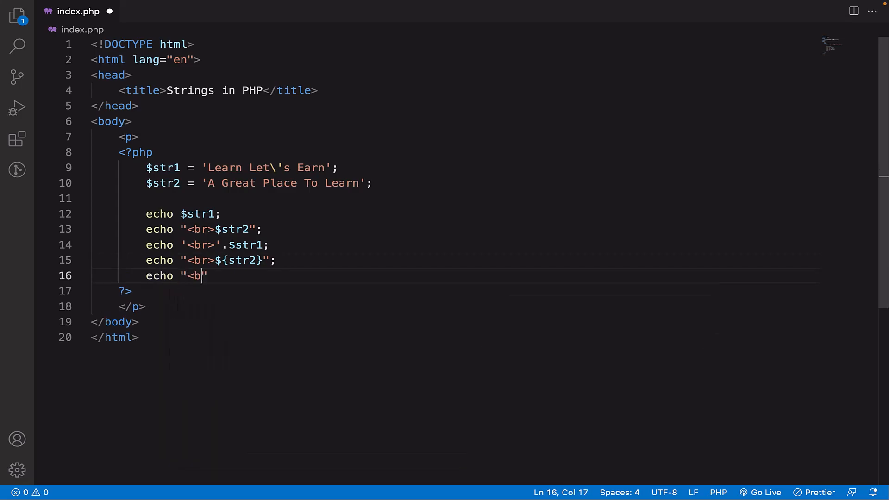
type("r>\".")
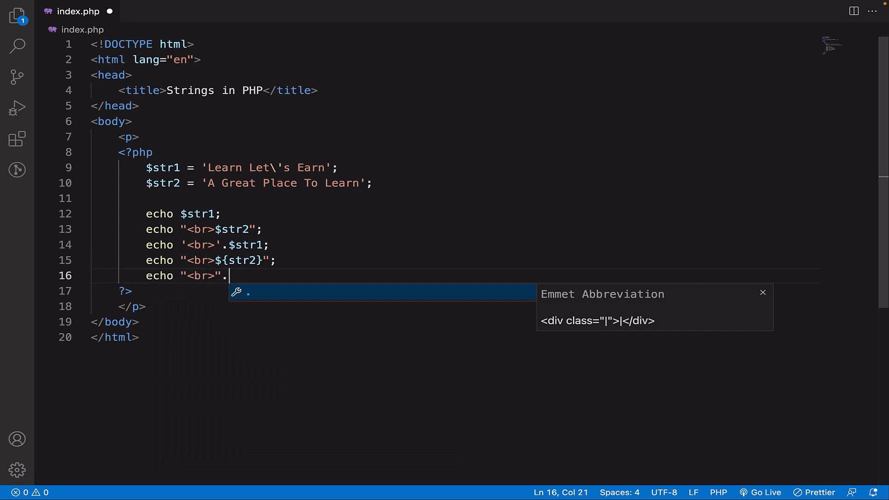
type("strlen(")
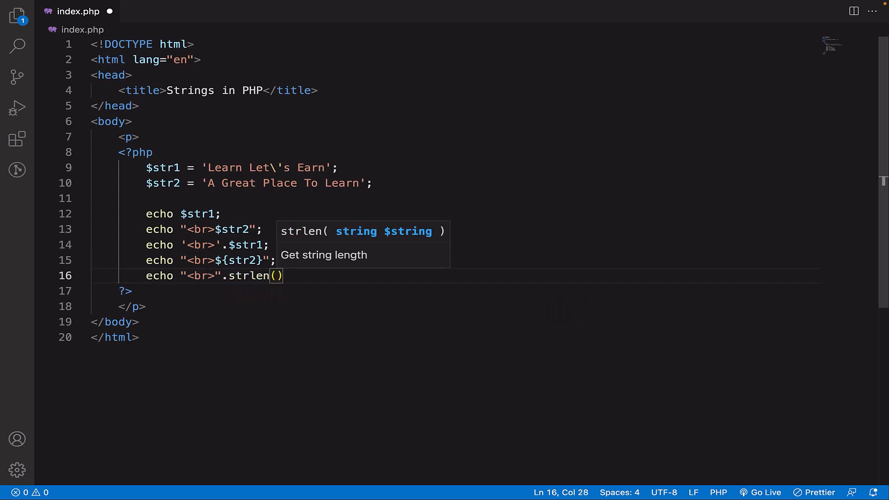
key("Escape")
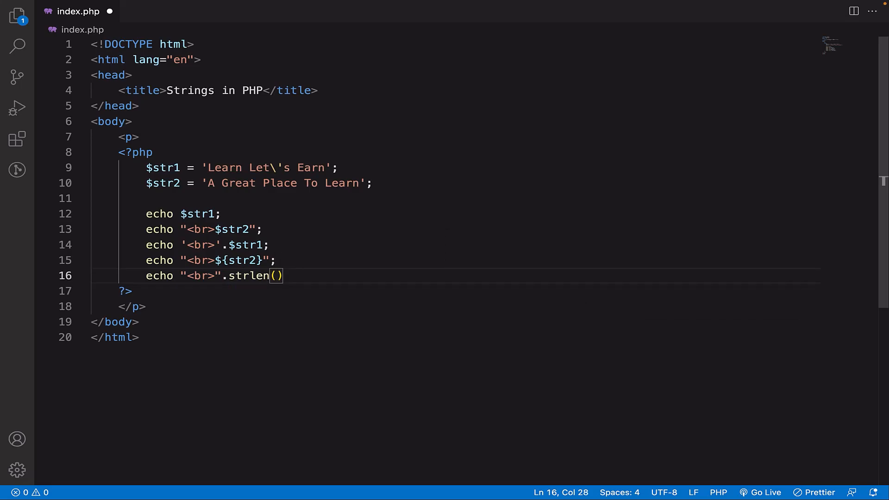
type("$str1")
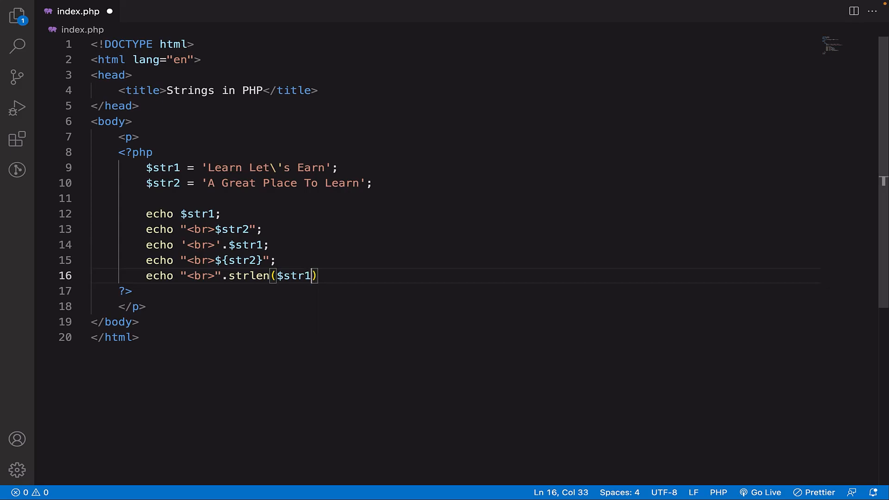
type(";")
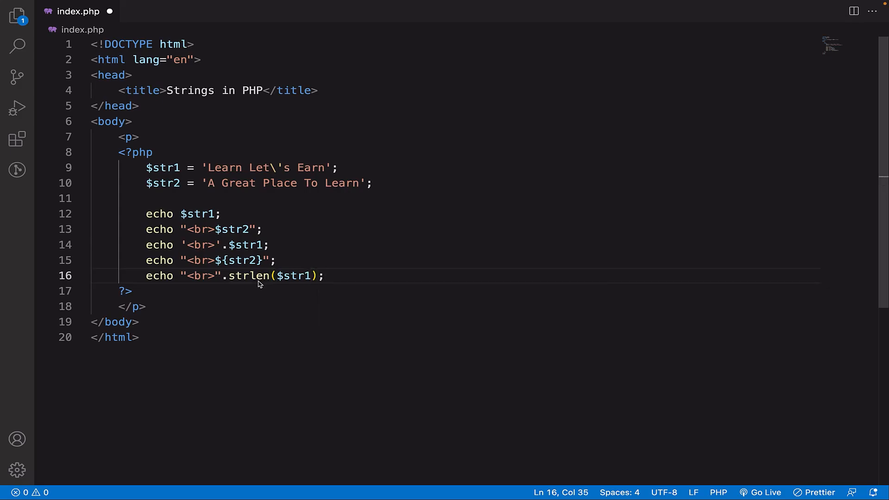
mouse_move(258, 278)
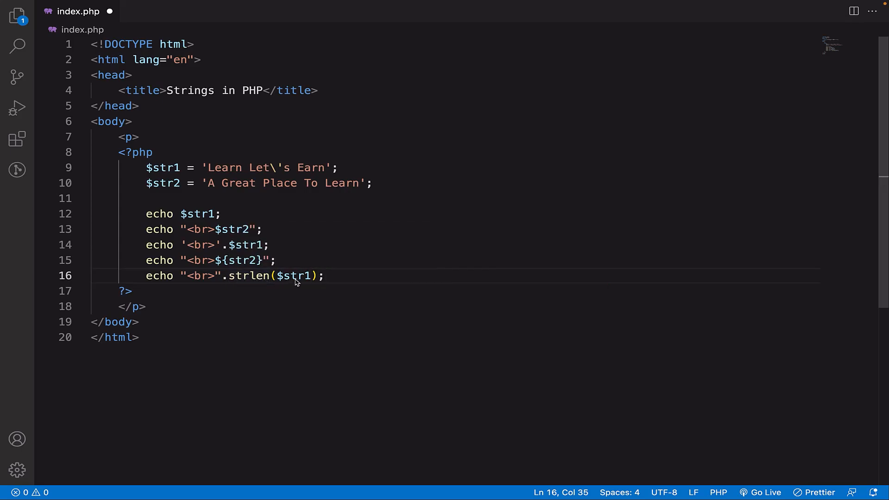
mouse_move(296, 294)
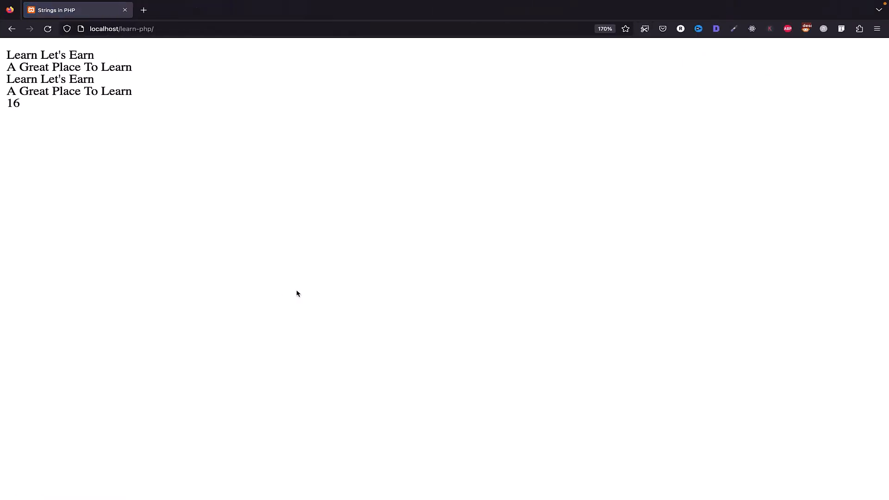
- Highlight the 16 string-length value in the Firefox page output
double_click(13, 104)
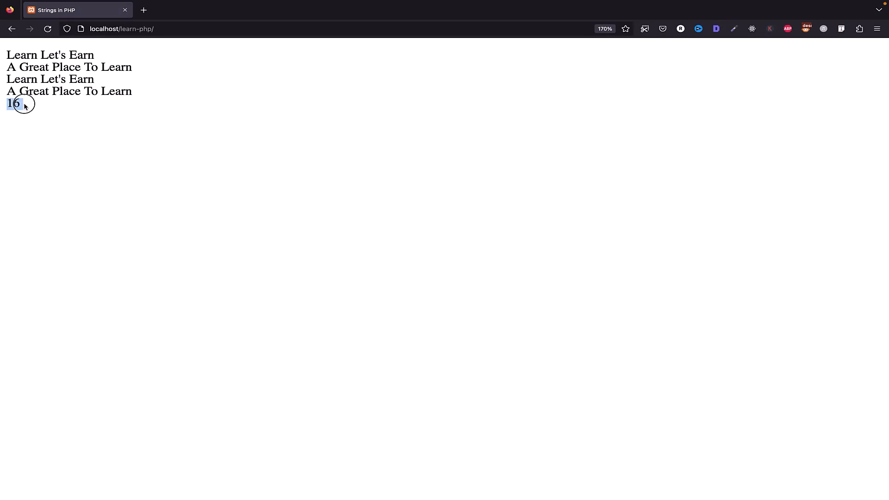
mouse_move(6, 82)
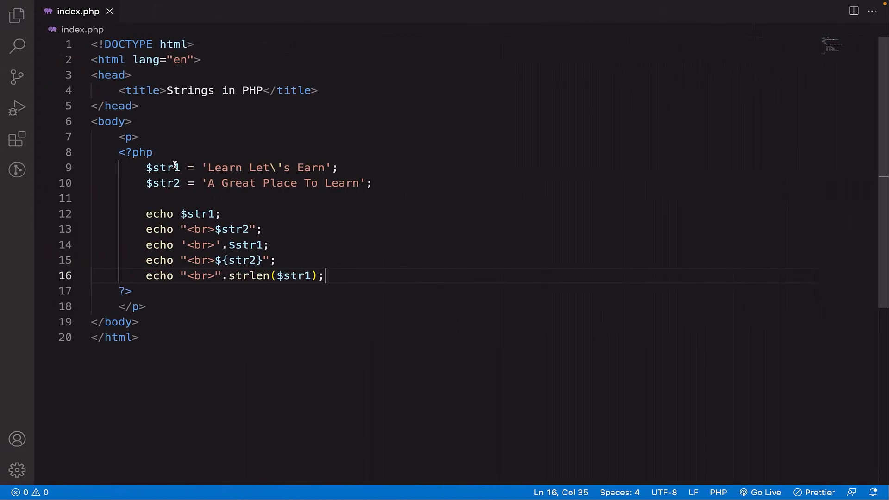
- Add a blank line after the strlen echo and highlight the G in $str2
key("Enter")
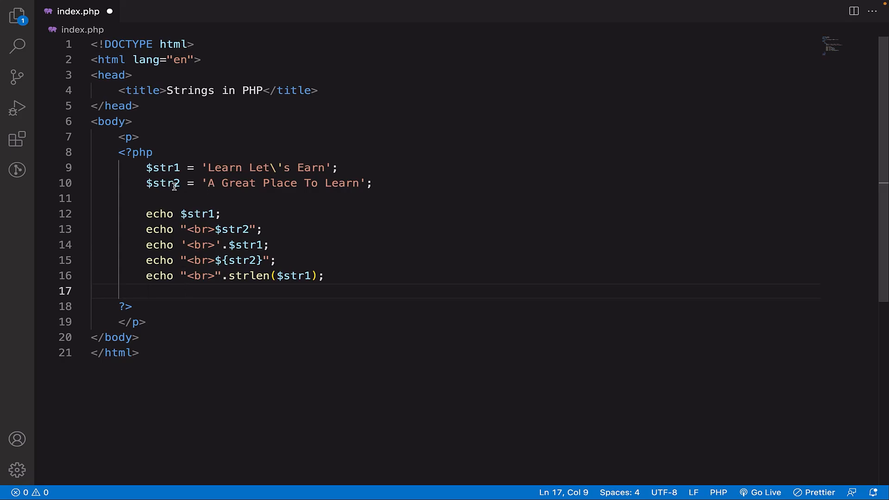
mouse_move(203, 183)
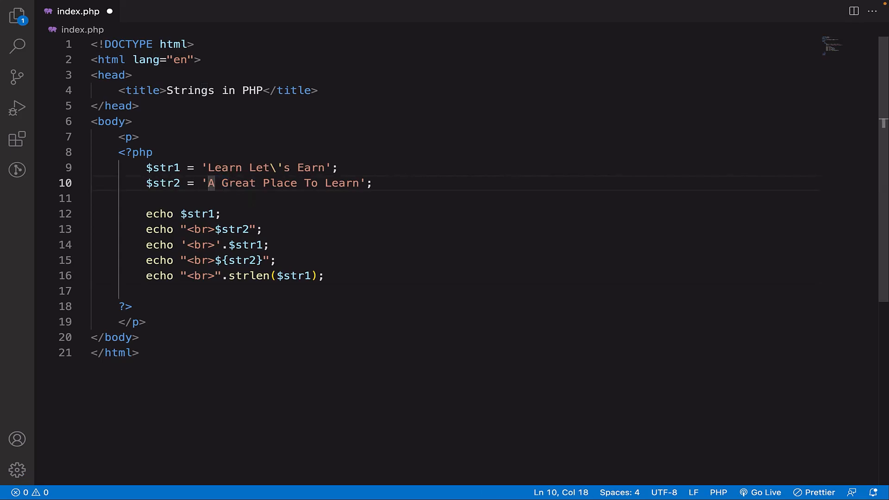
left_click_drag(208, 182, 230, 182)
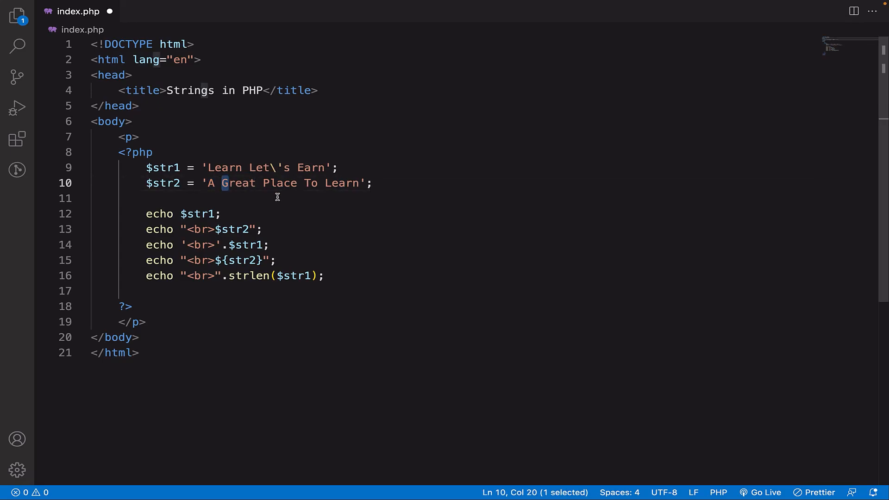
mouse_move(210, 297)
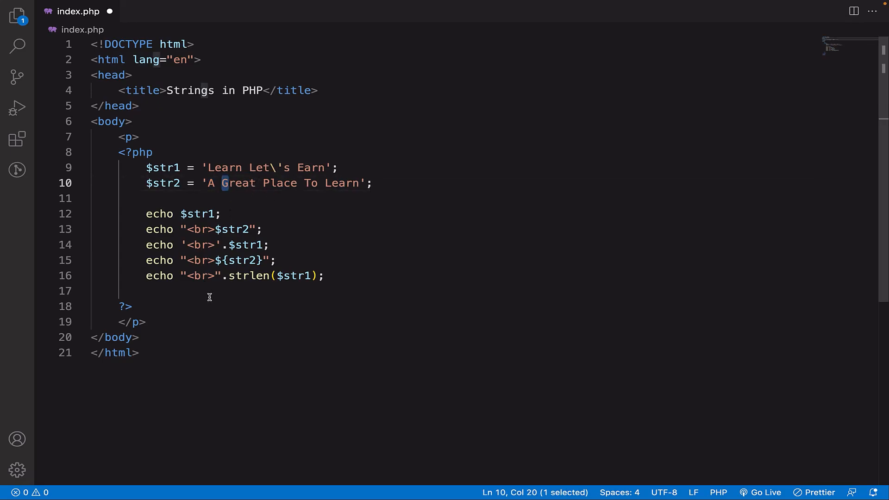
- Type echo "<br>$str2[2]" on line 17 to print $str2's third character
type("ec")
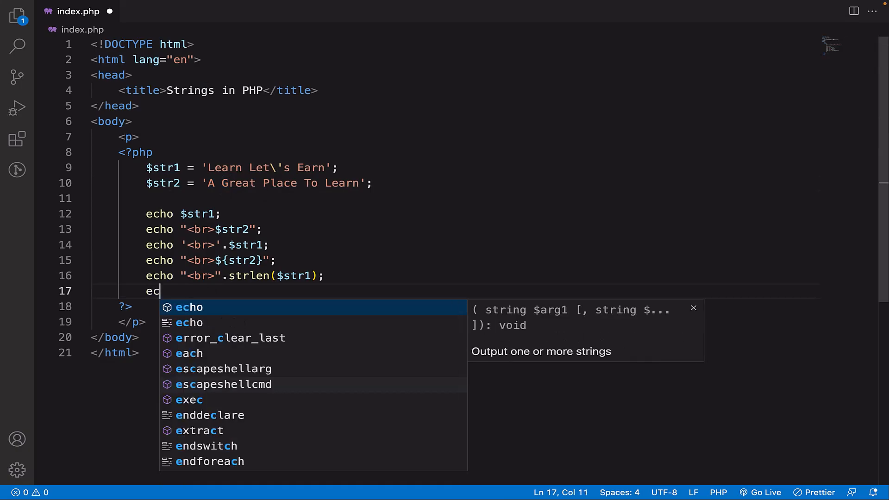
type("ho \"<br")
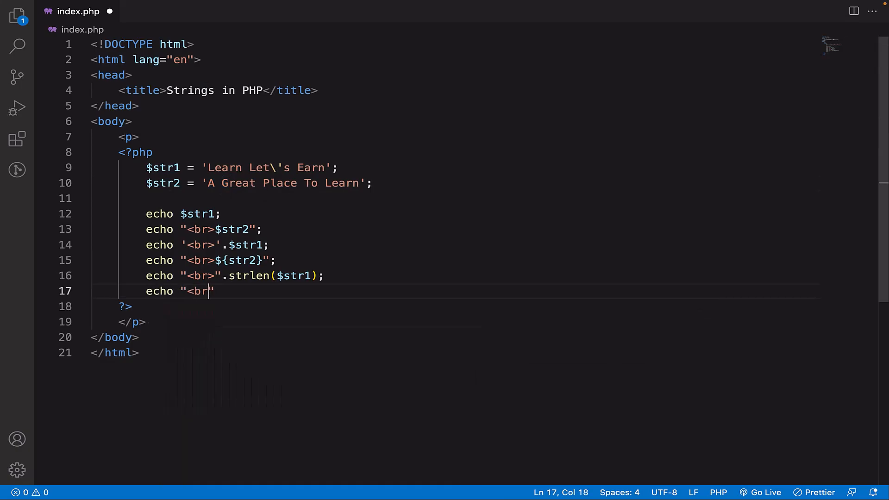
type(">")
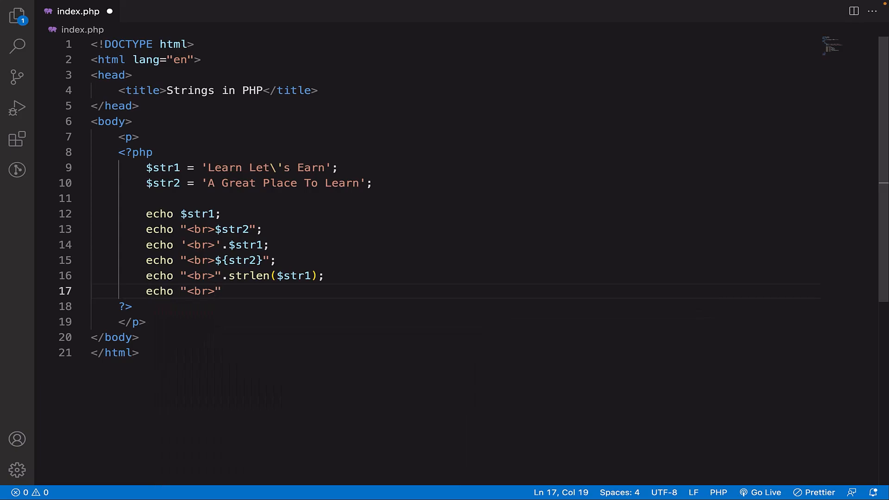
type("$str")
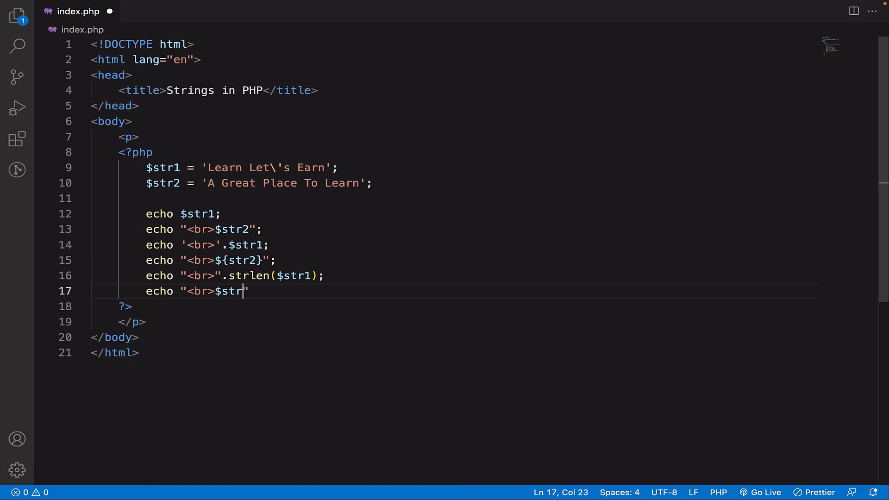
type("2")
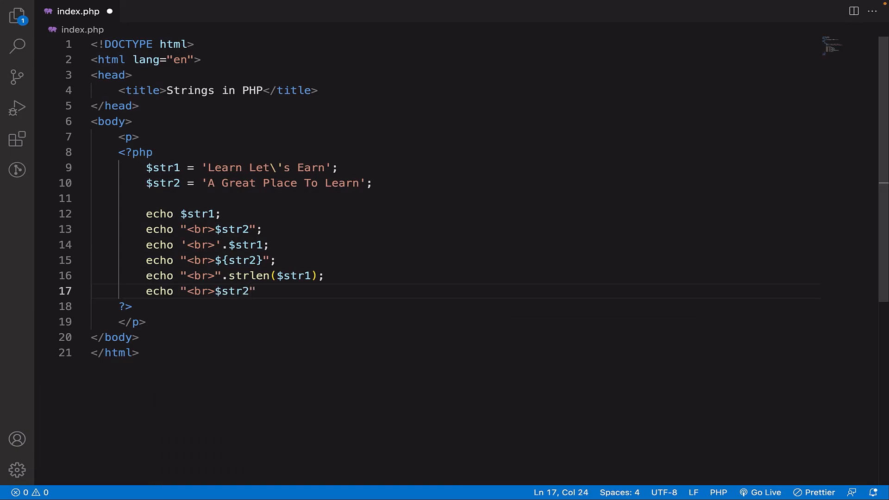
type("[")
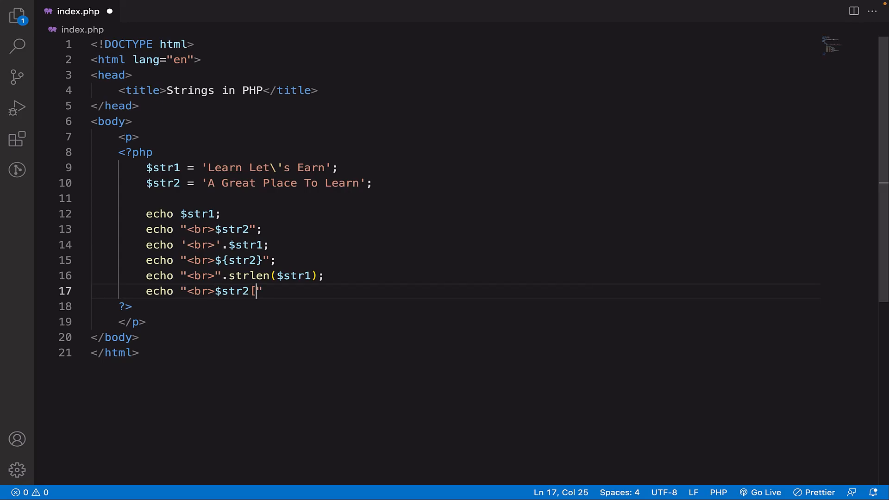
type("]")
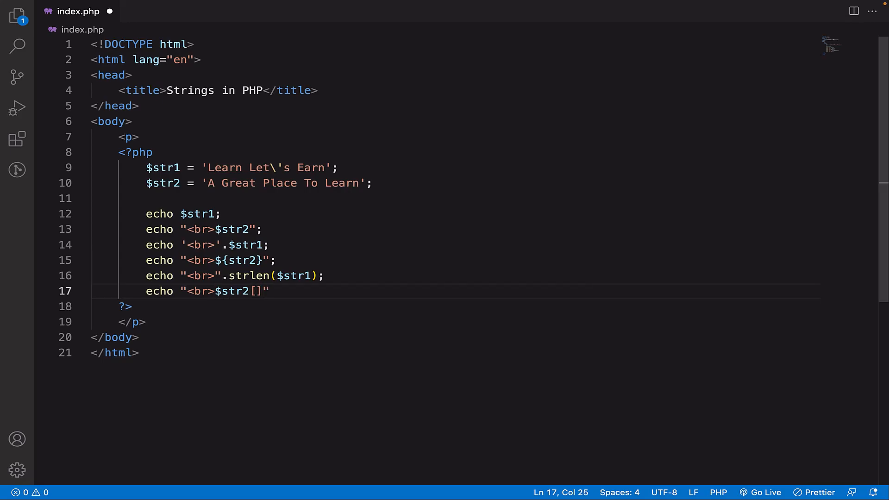
type("2")
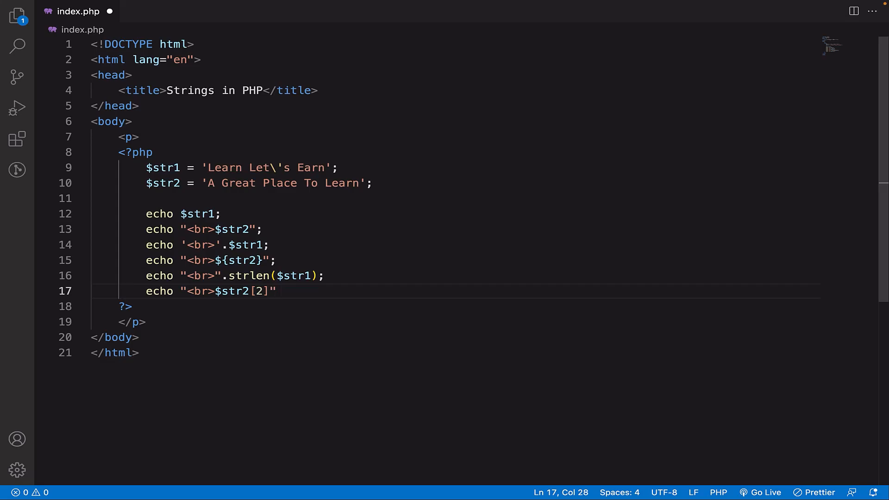